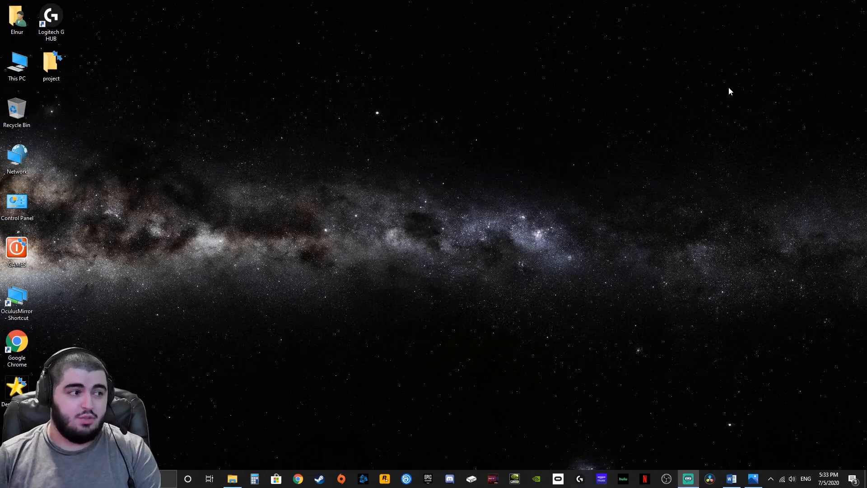
mouse_move(706, 90)
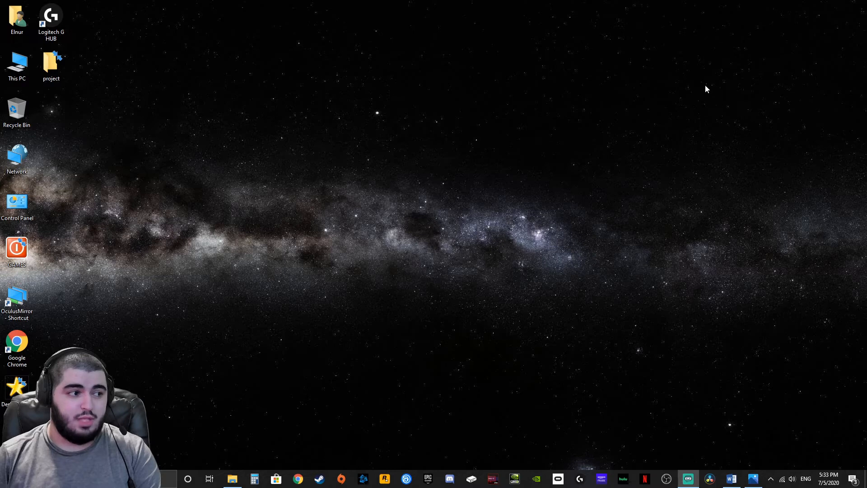
mouse_move(107, 275)
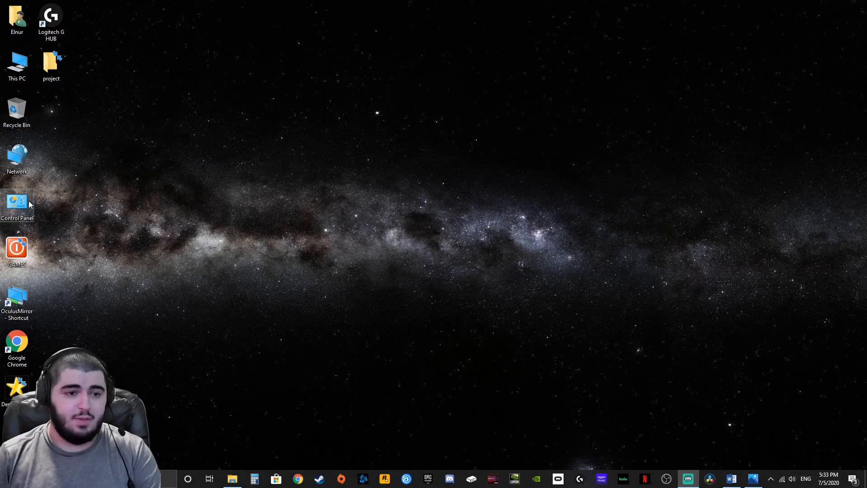
Drag the OculusMirror shortcut to the desktop centre, then back toward the icon column
left_click_drag(17, 296, 222, 209)
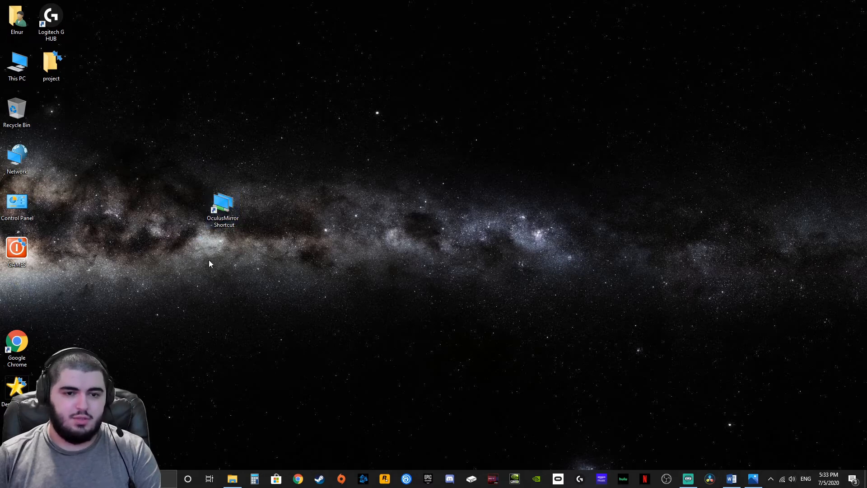
left_click_drag(222, 209, 39, 291)
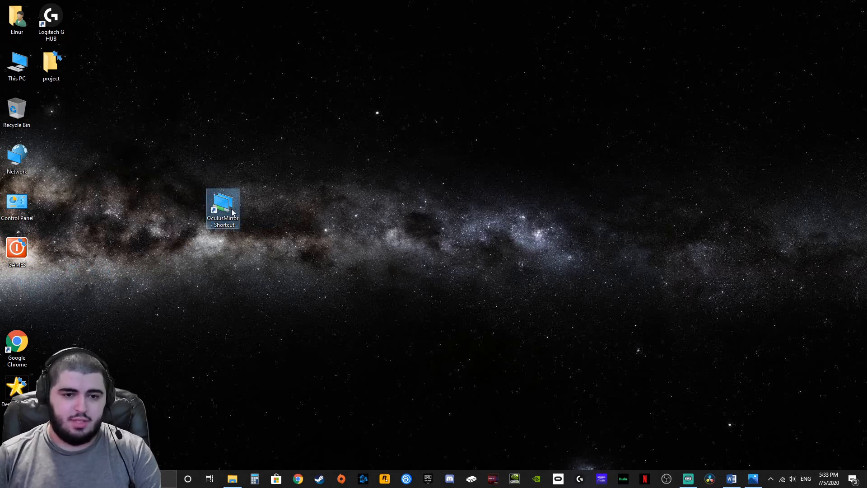
mouse_move(240, 216)
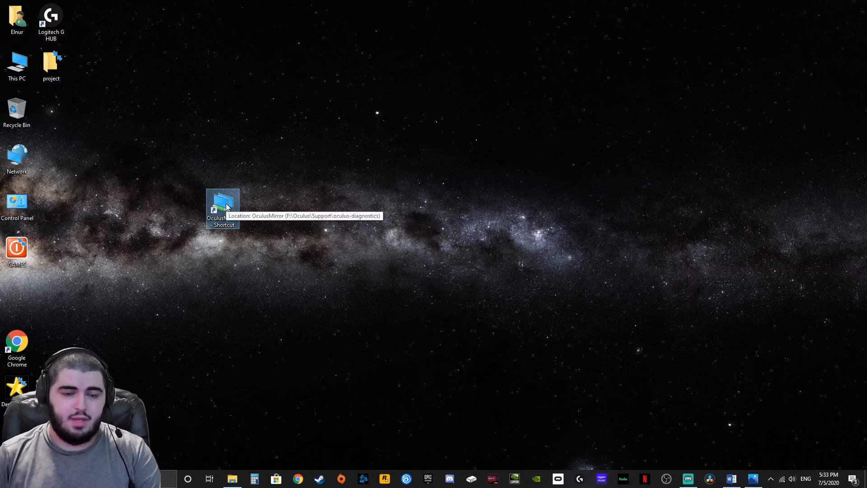
mouse_move(244, 446)
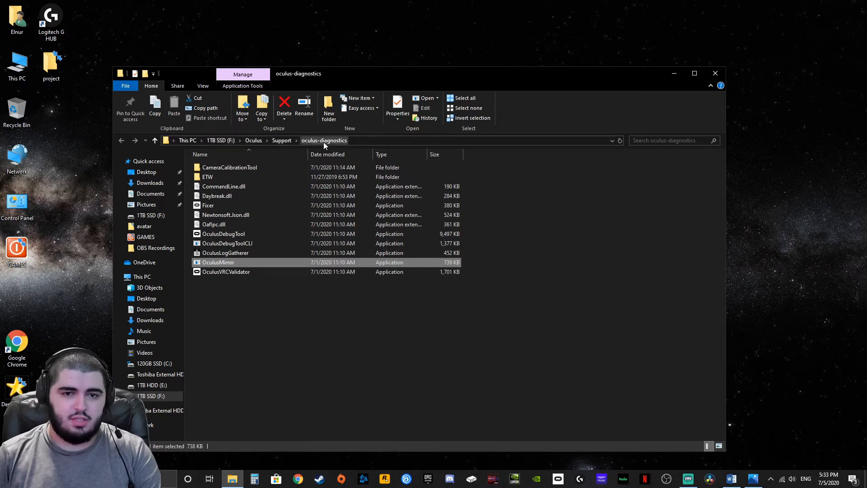
mouse_move(226, 262)
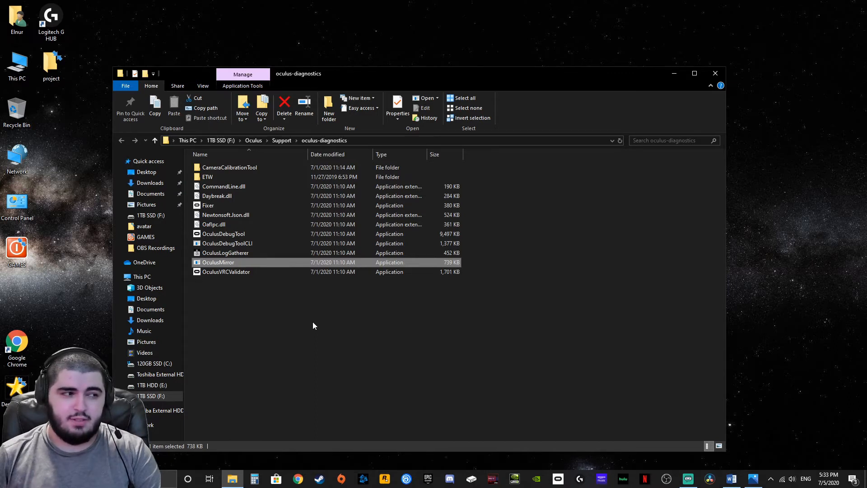
mouse_move(350, 315)
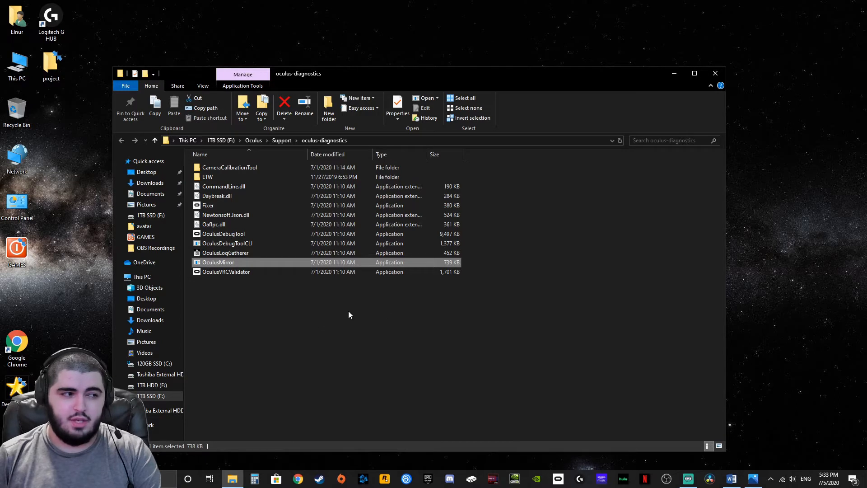
mouse_move(404, 310)
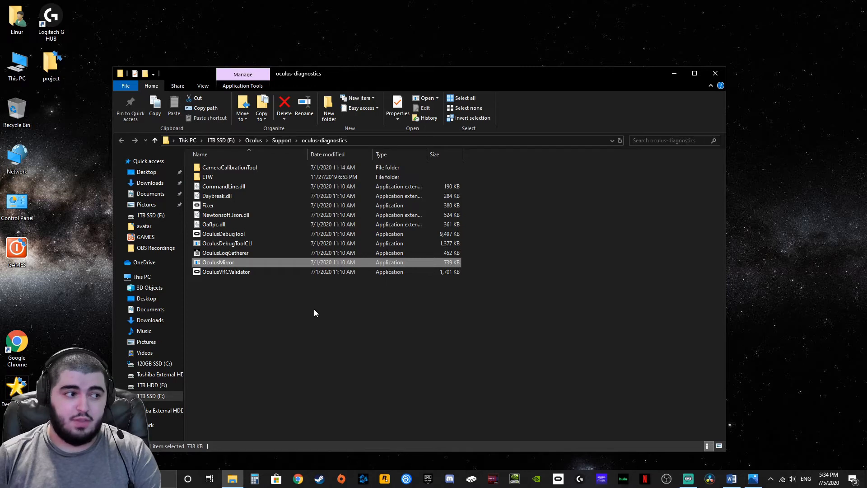
mouse_move(218, 262)
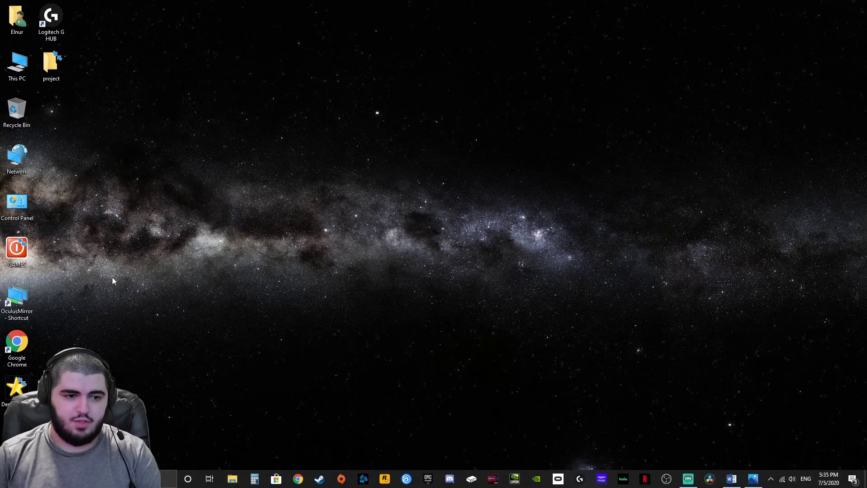
Bring Streamlabs OBS to the front from the taskbar
left_click(687, 478)
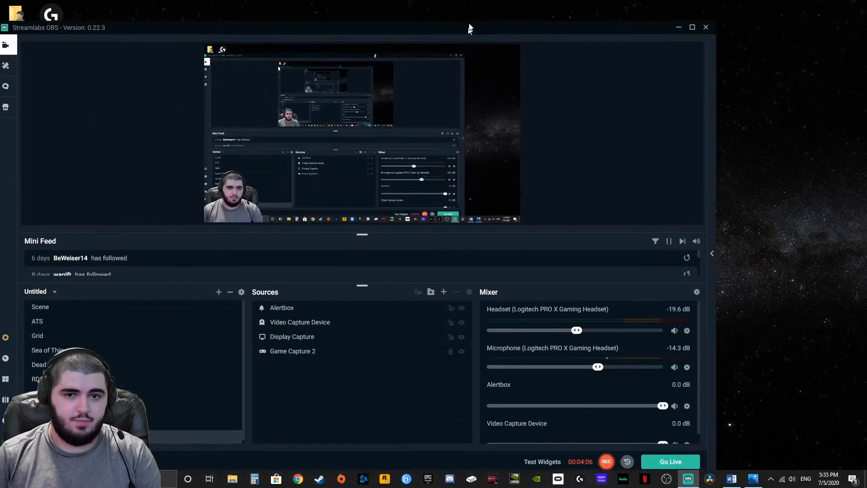
Maximize the Streamlabs OBS window to show the scenes, sources and mixer panels
left_click(692, 27)
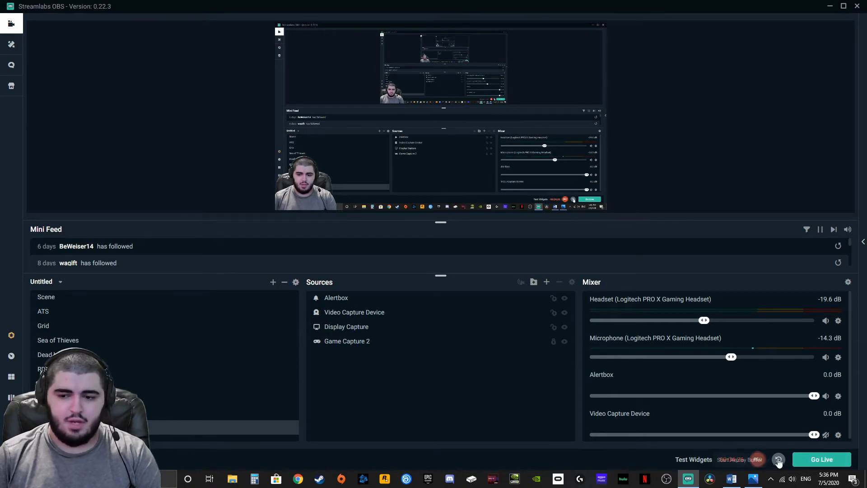
left_click(777, 460)
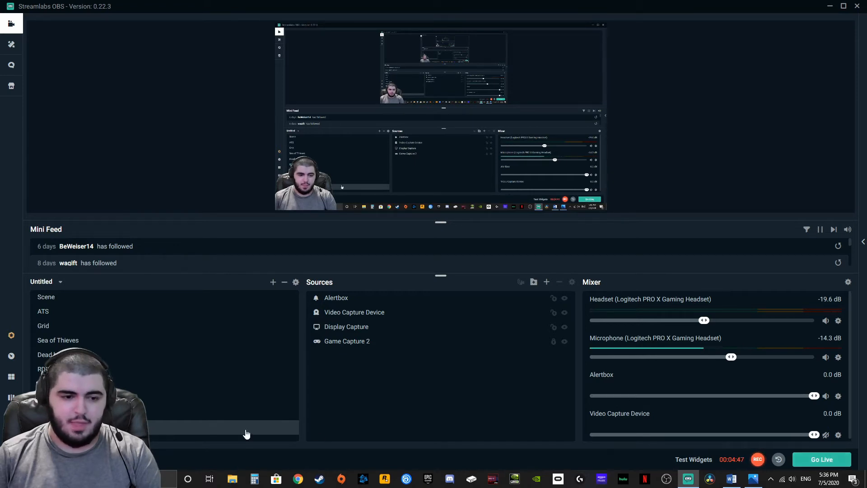
mouse_move(783, 106)
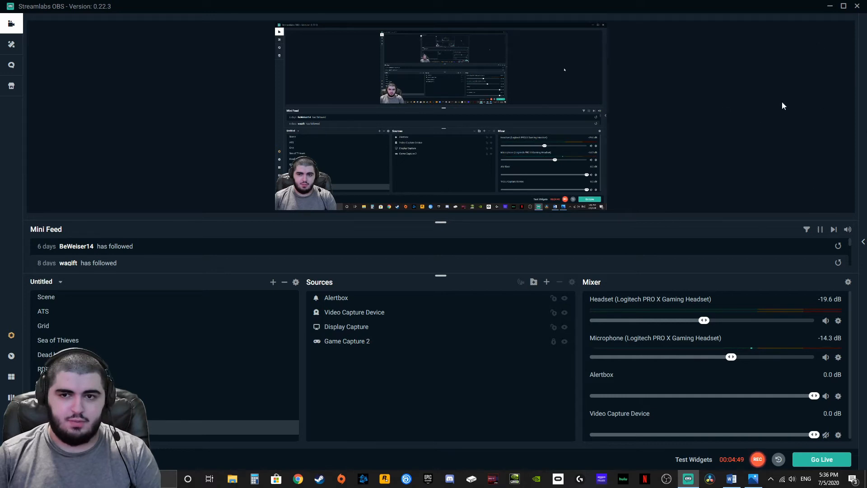
mouse_move(369, 440)
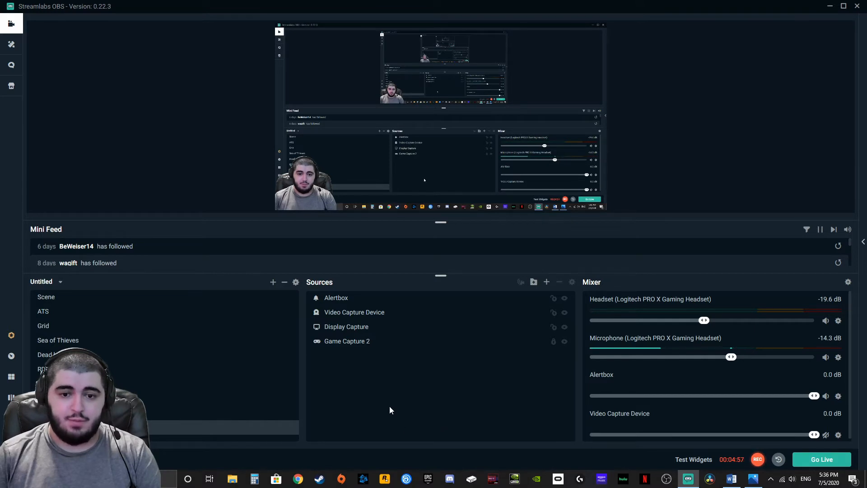
mouse_move(397, 322)
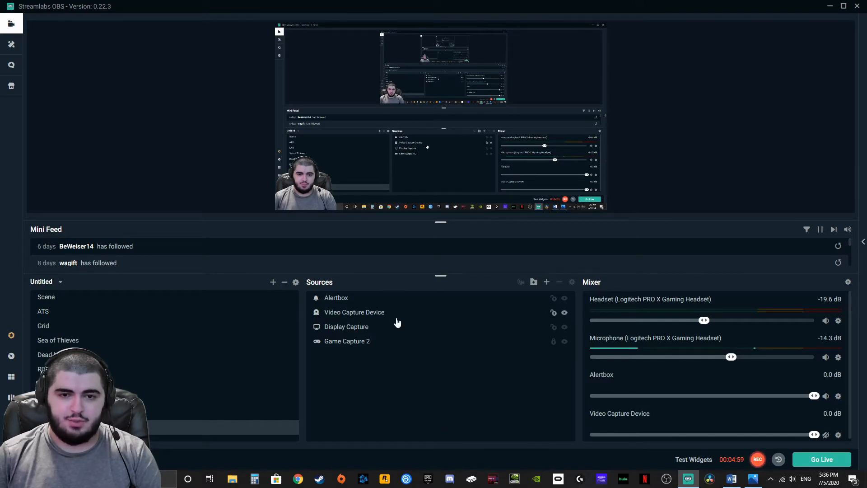
mouse_move(273, 282)
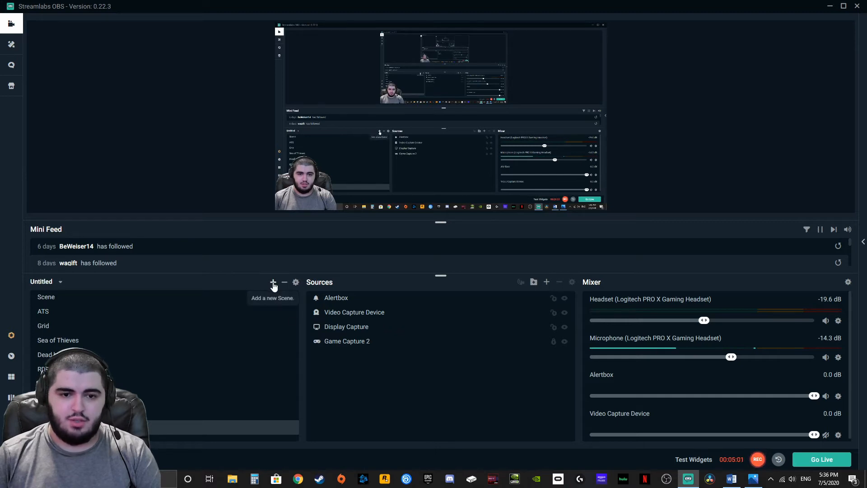
Start a new scene, then cancel the Name Scene dialog without creating it
left_click(273, 283)
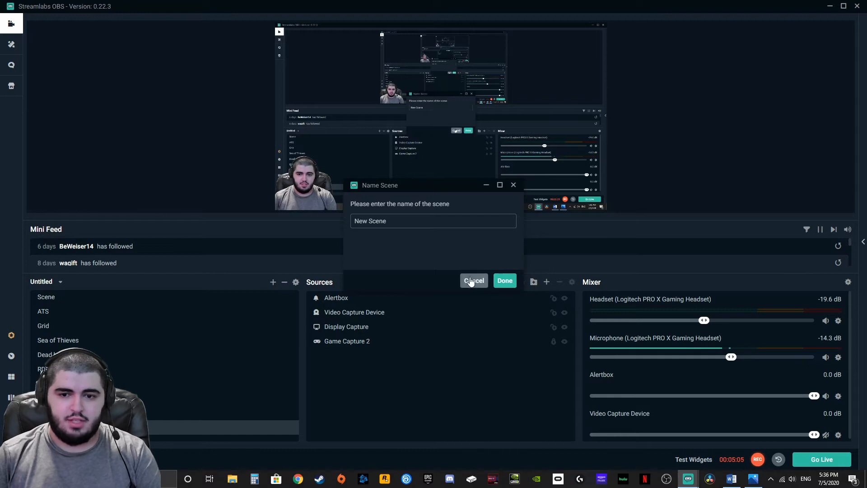
mouse_move(296, 213)
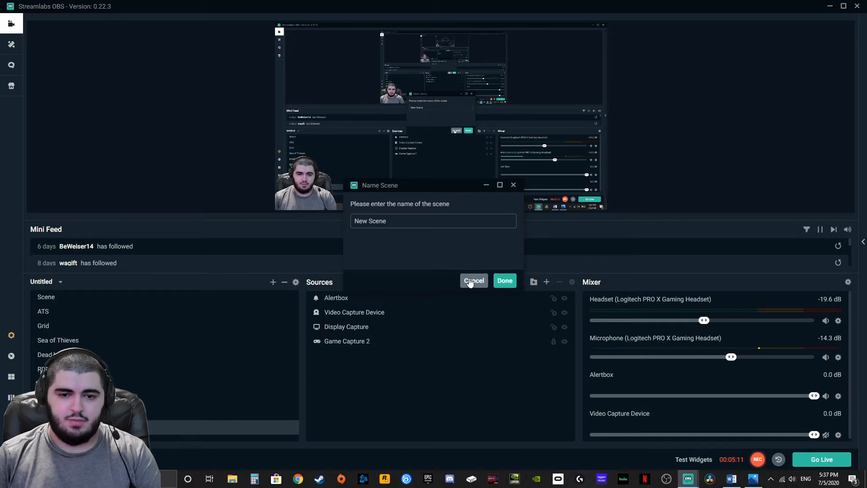
left_click(473, 281)
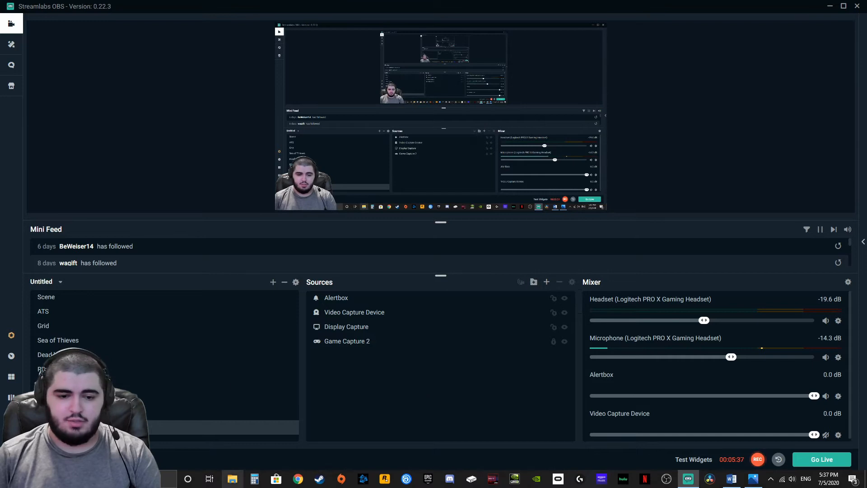
Launch the OculusMirror shortcut from File Explorer's Desktop folder
left_click(232, 478)
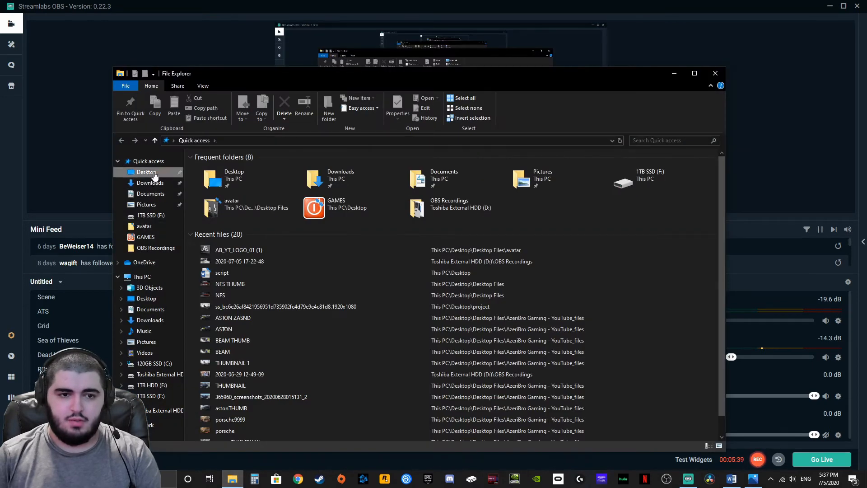
left_click(146, 172)
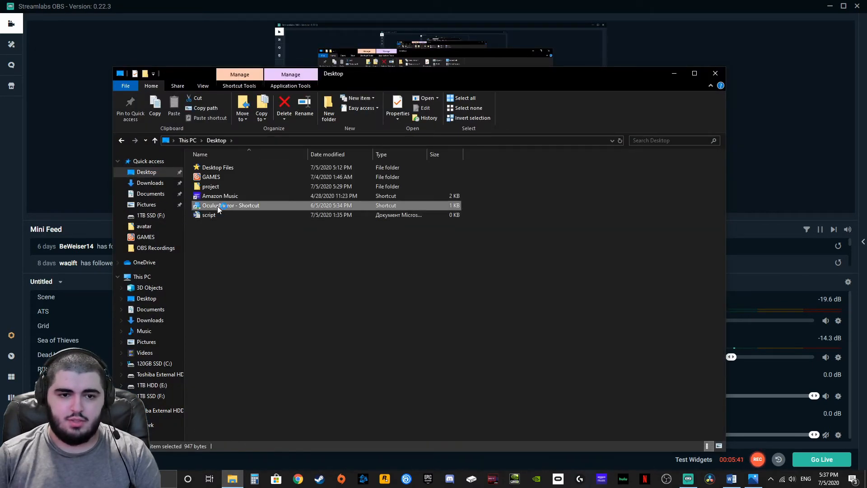
double_click(231, 206)
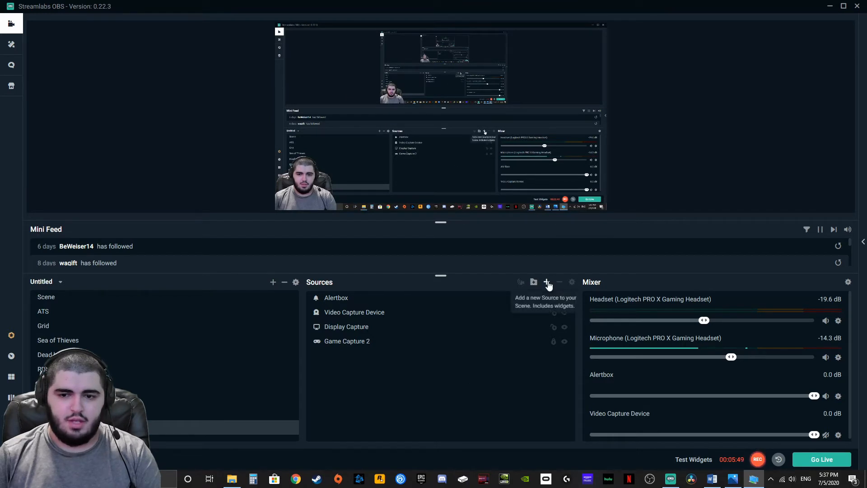
Pick Game Capture as a new source type, enabling 'Add a new source instead'
left_click(547, 281)
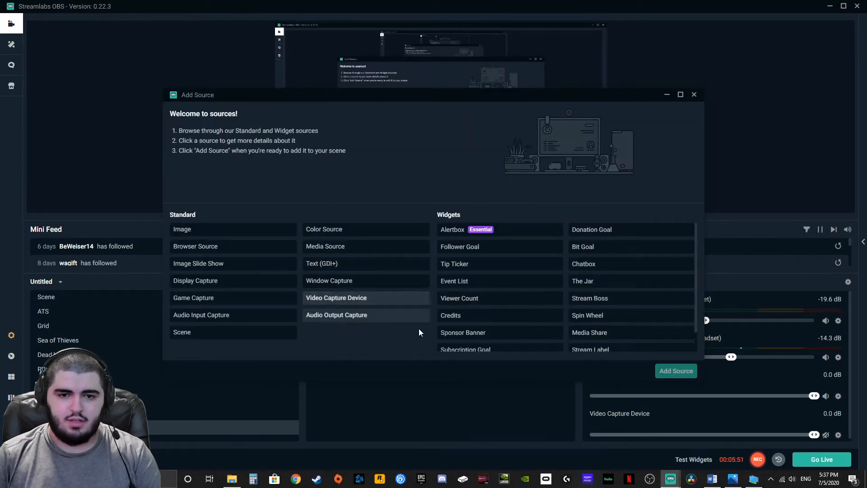
mouse_move(367, 299)
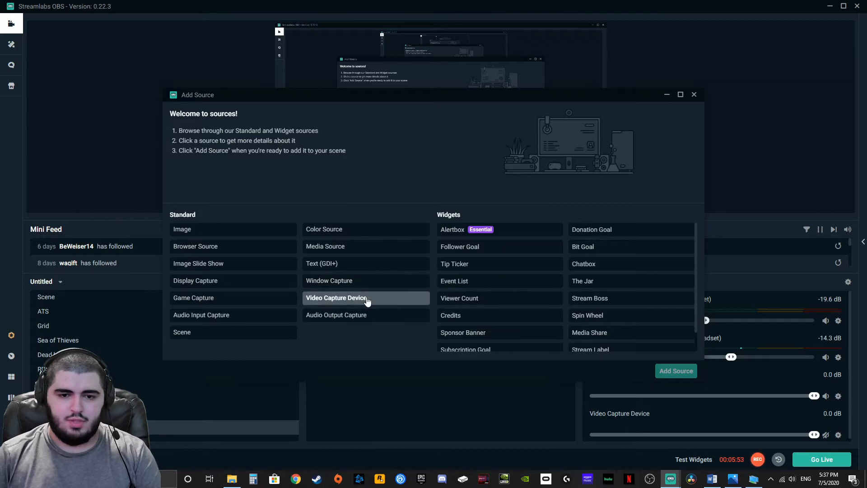
left_click(194, 297)
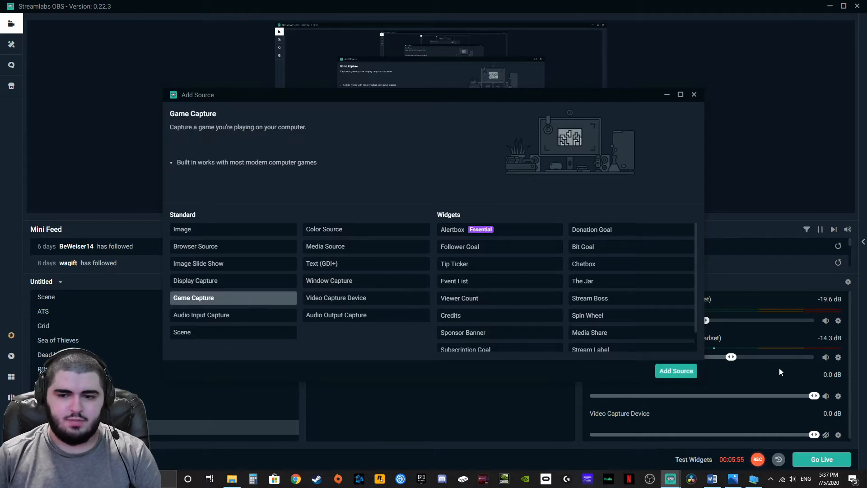
left_click(676, 371)
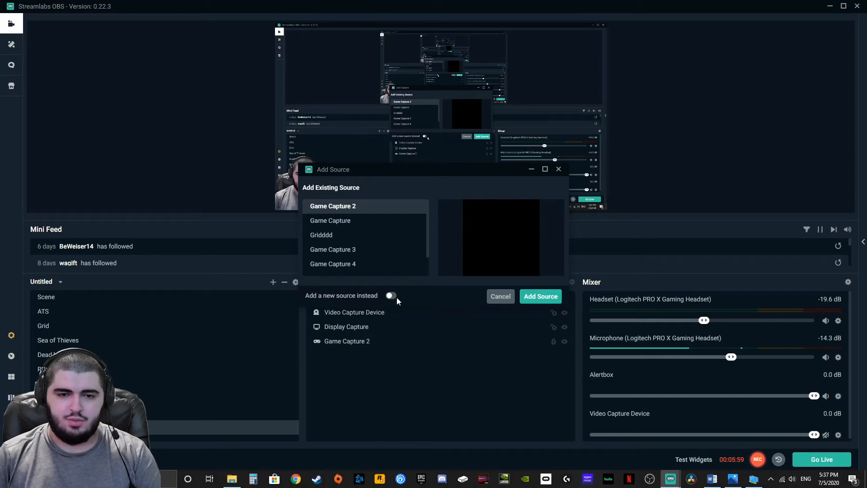
left_click(391, 295)
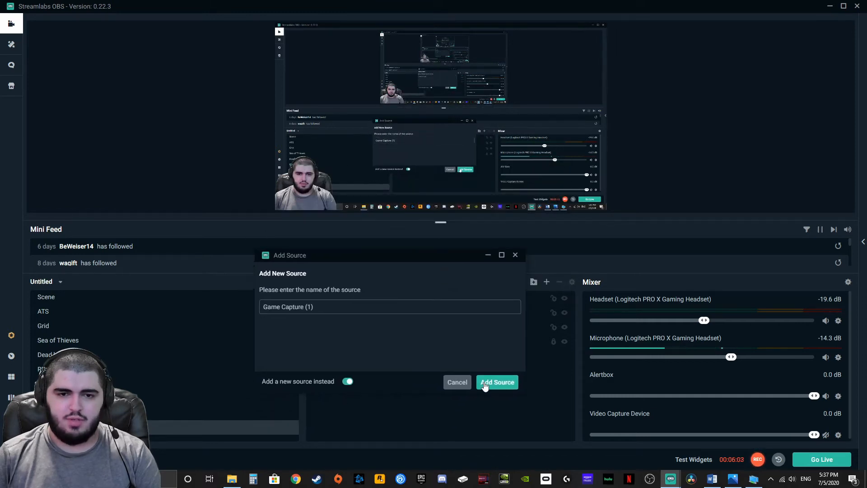
Confirm the Add New Source dialog to create 'Game Capture (1)'
left_click(496, 382)
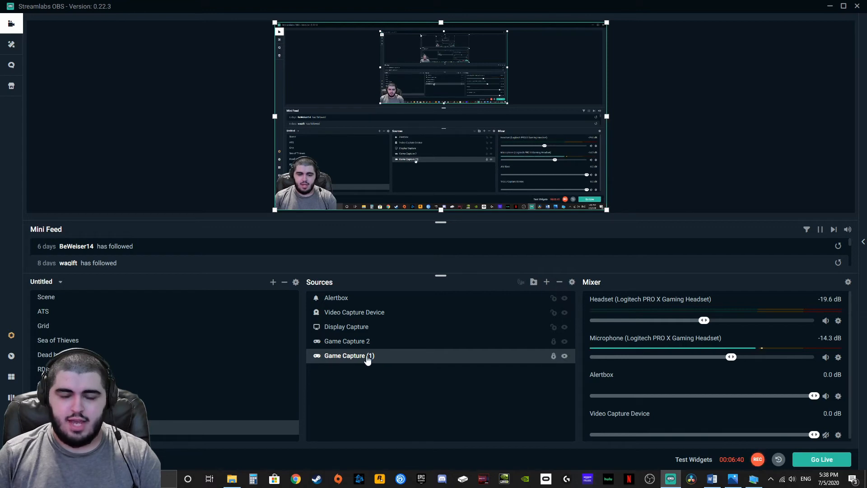
mouse_move(375, 364)
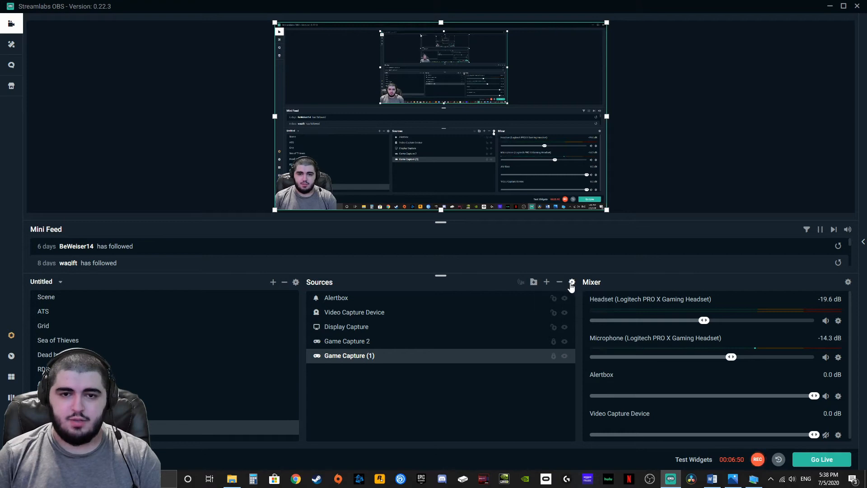
Set Game Capture (1) to 'Capture specific window' mode and confirm the settings
left_click(571, 282)
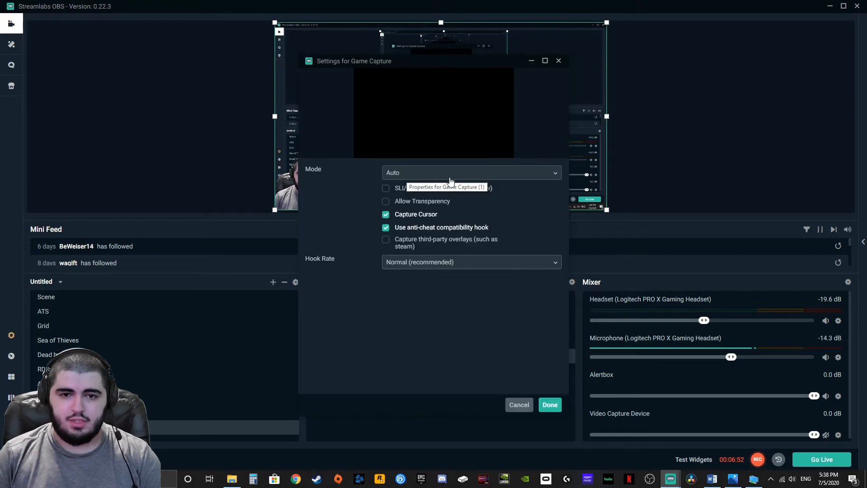
left_click(472, 172)
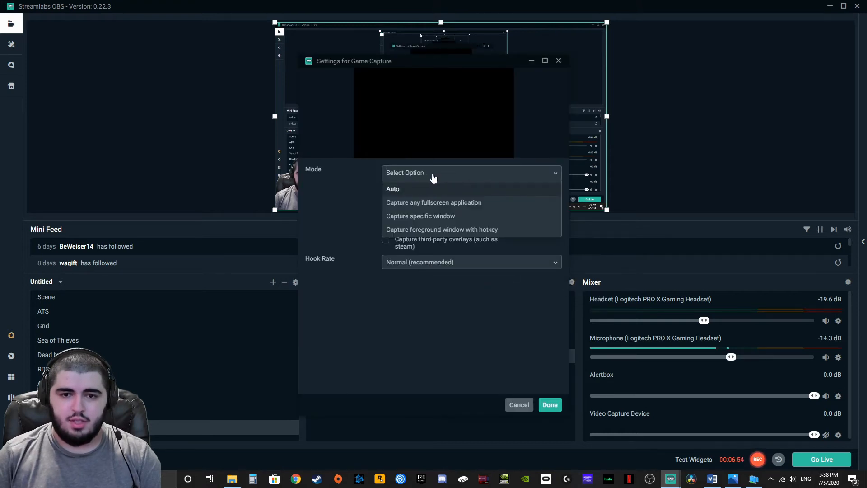
left_click(420, 216)
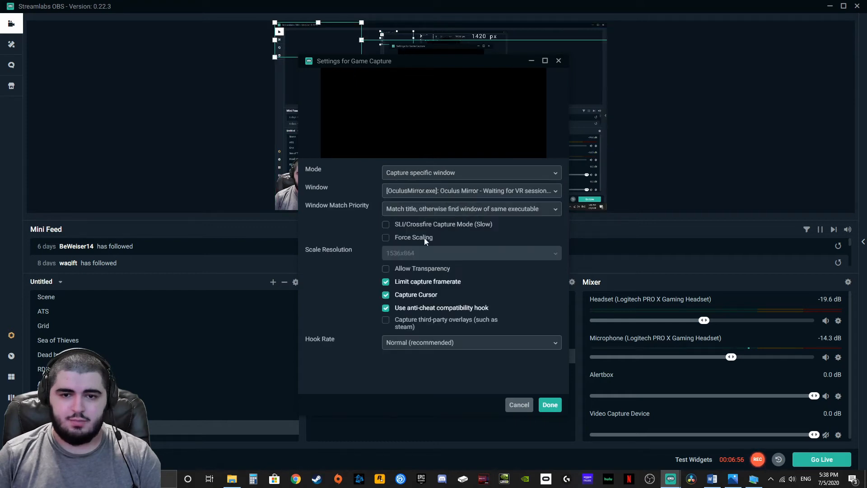
mouse_move(502, 199)
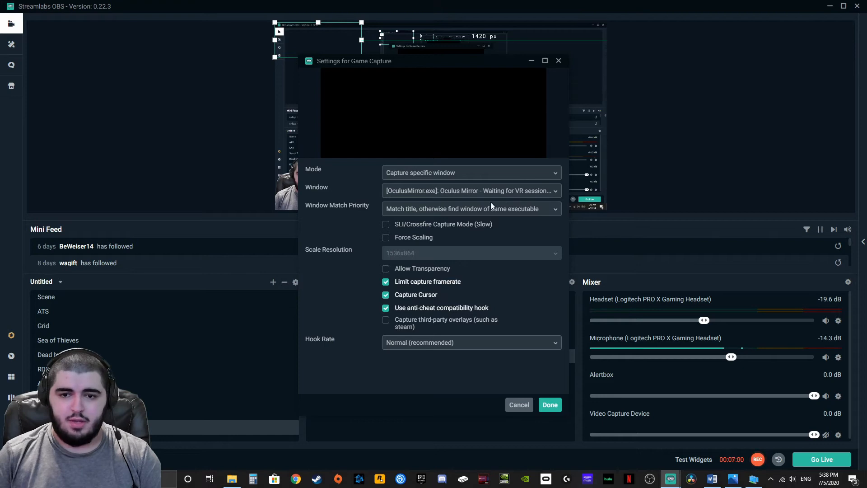
left_click(550, 405)
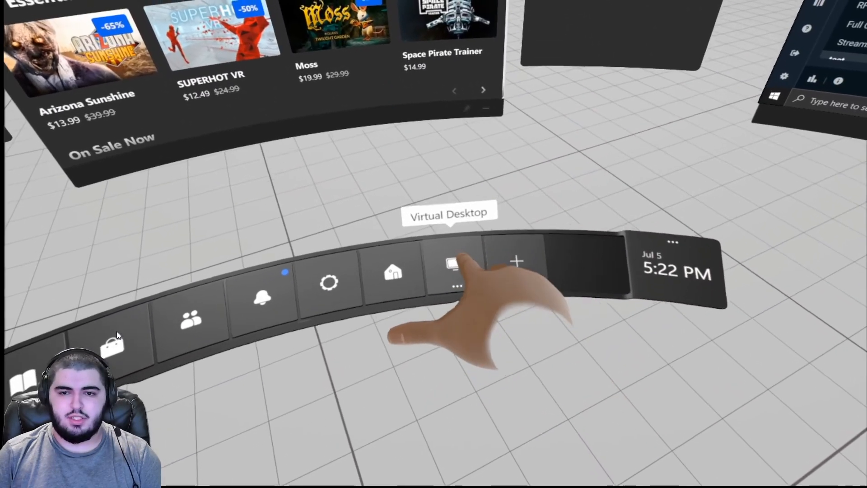
Open the Virtual Desktop from the Oculus Dash bar
left_click(449, 268)
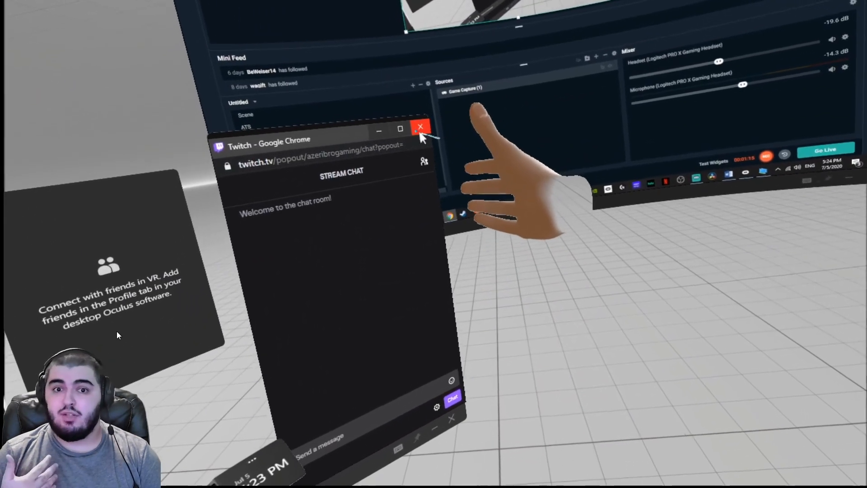
Close the floating Twitch chat Chrome window with its red X
left_click(421, 127)
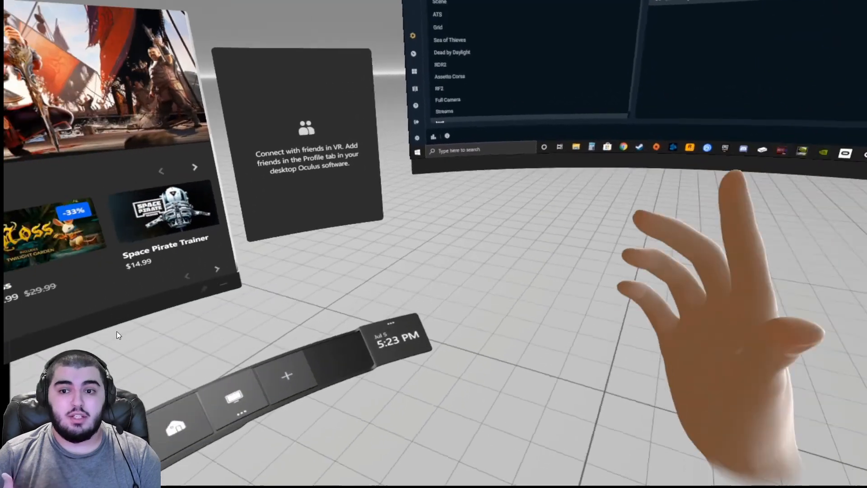